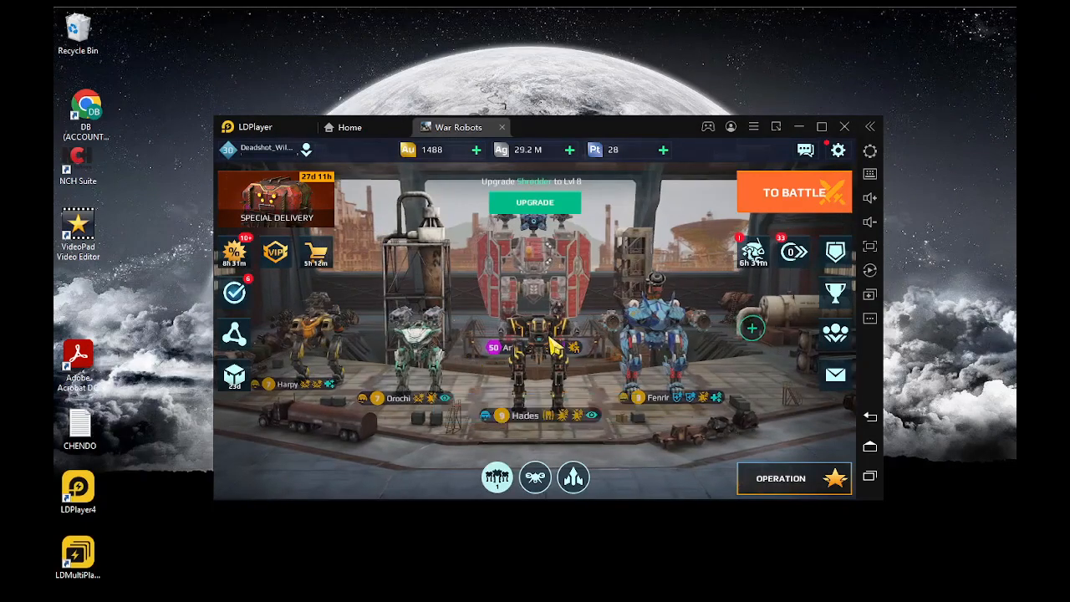
pyautogui.moveTo(799, 244)
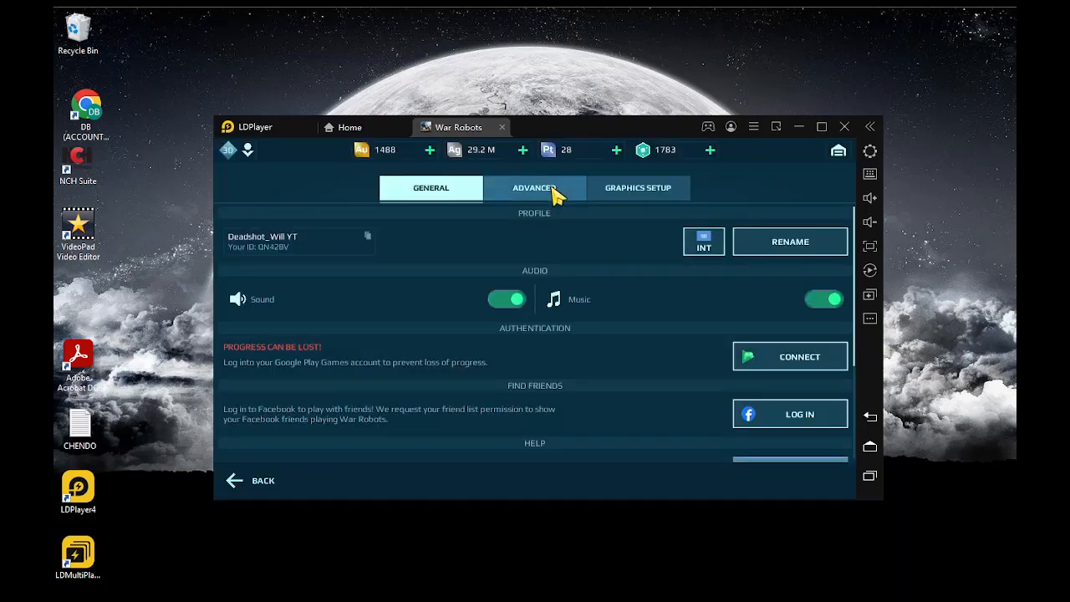
# Step: Switch the War Robots settings to the Advanced page showing combat control options
pyautogui.click(535, 188)
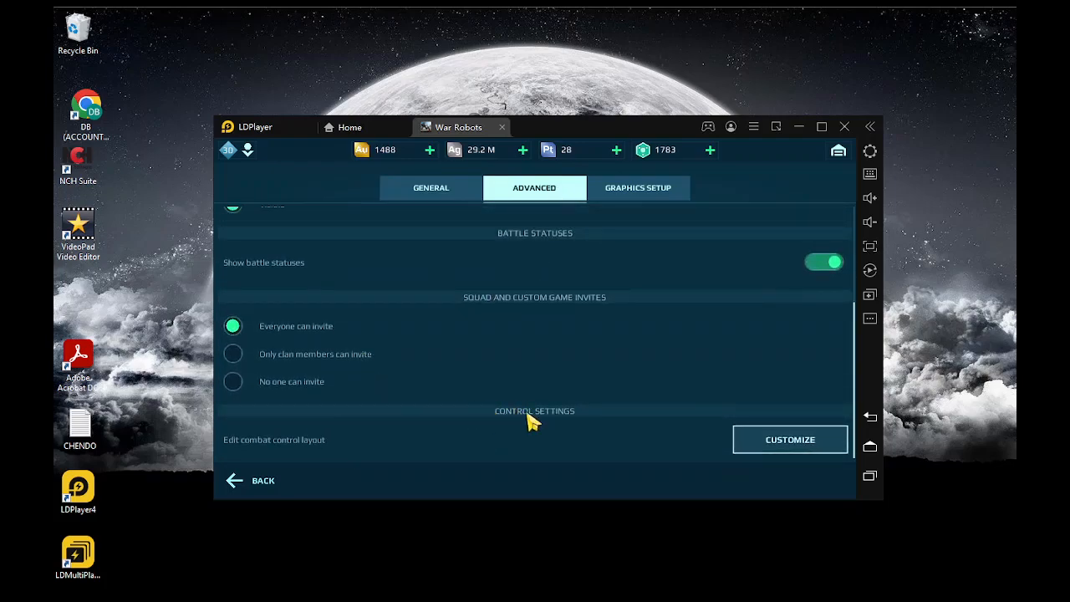
# Step: Launch Customize for 'Edit combat control layout' to see the on-screen battle controls
pyautogui.click(789, 438)
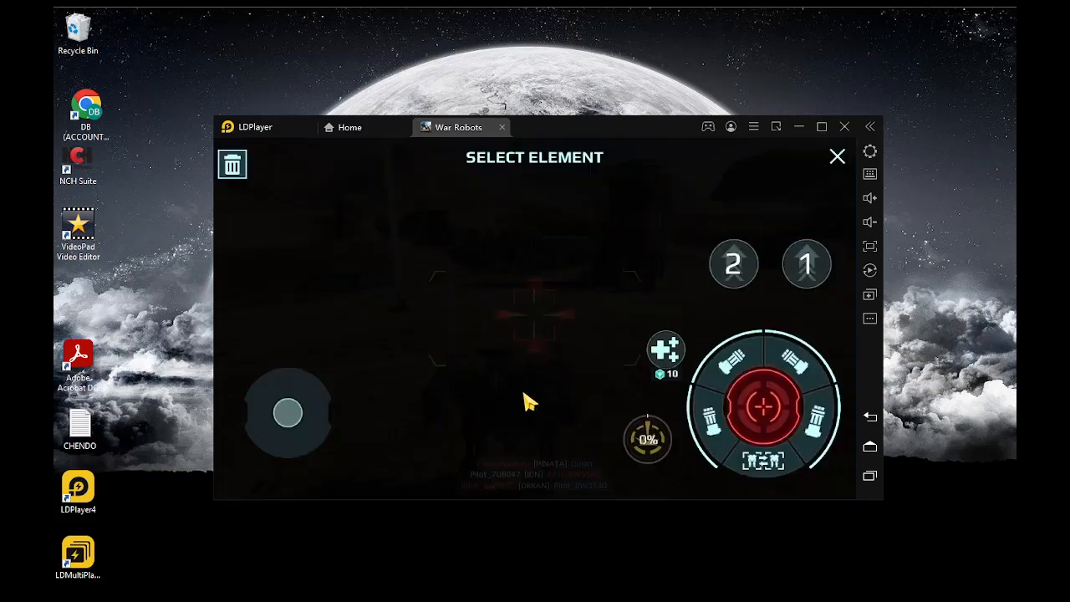
pyautogui.moveTo(461, 221)
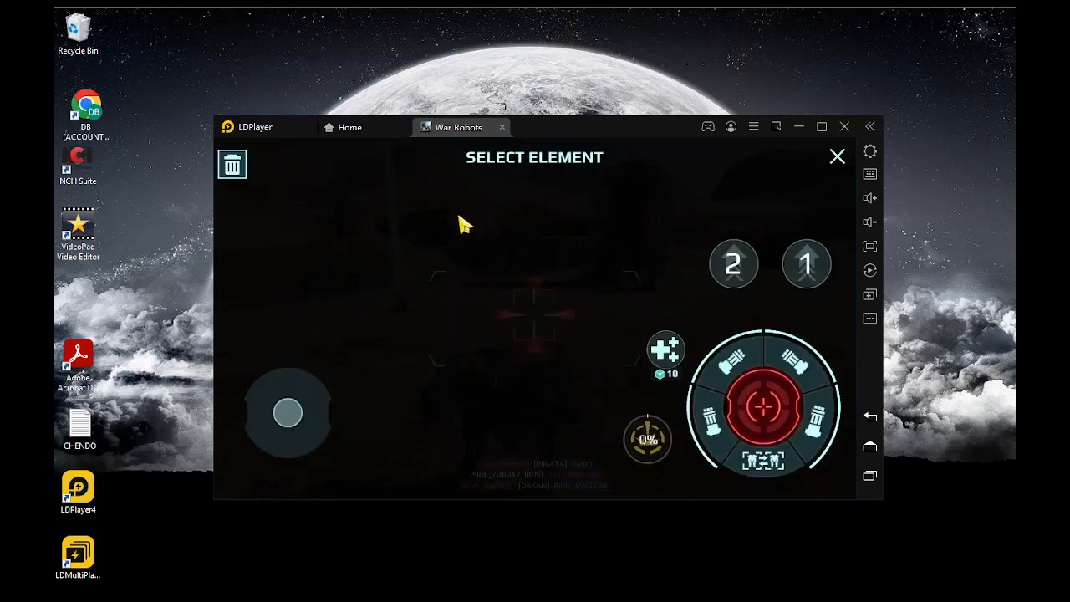
pyautogui.moveTo(405, 267)
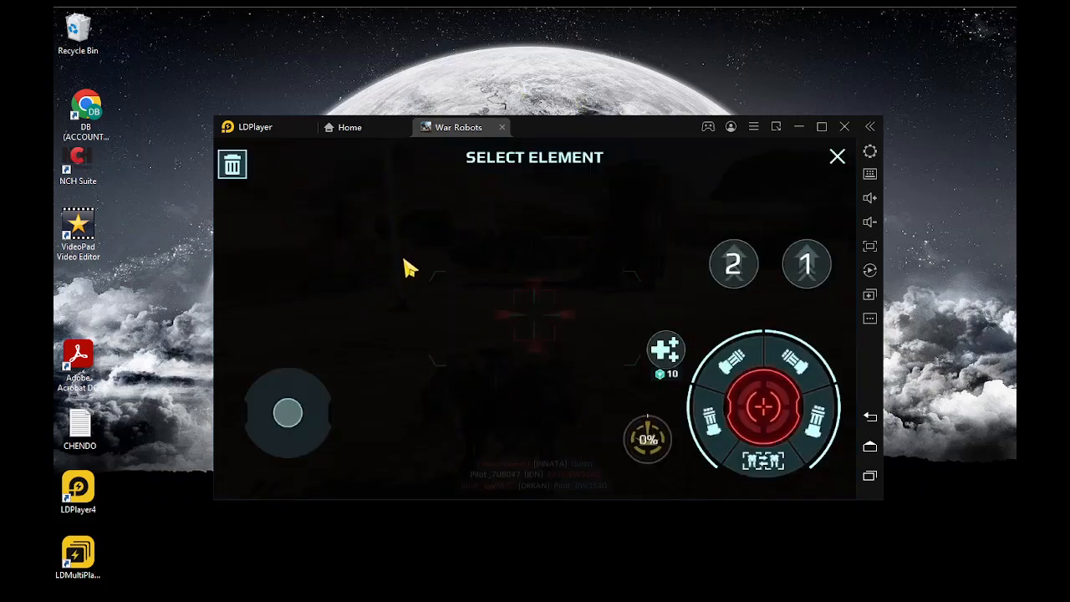
pyautogui.moveTo(553, 398)
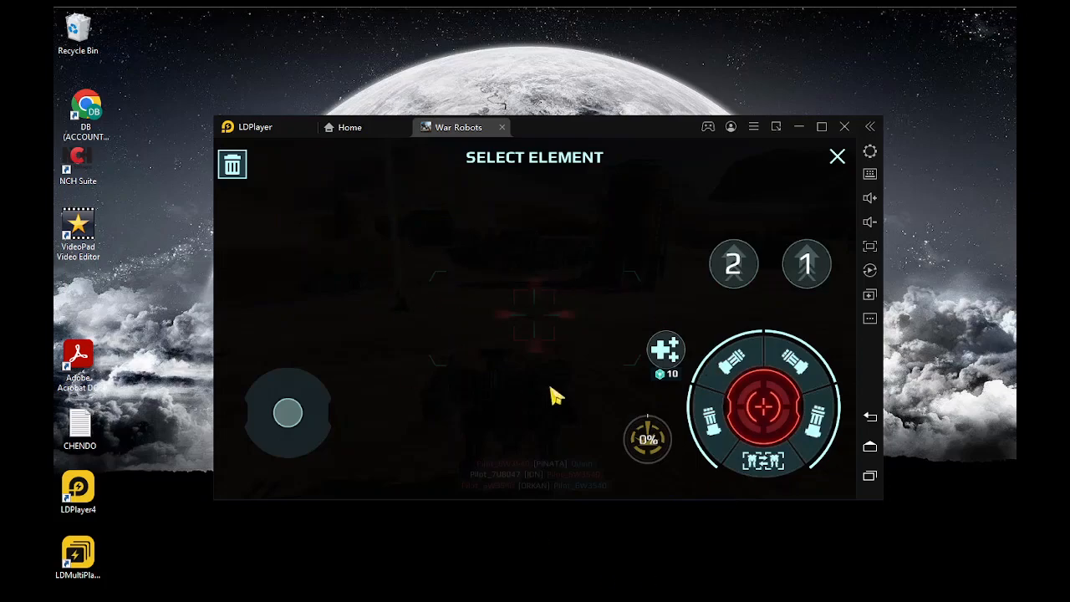
pyautogui.moveTo(878, 172)
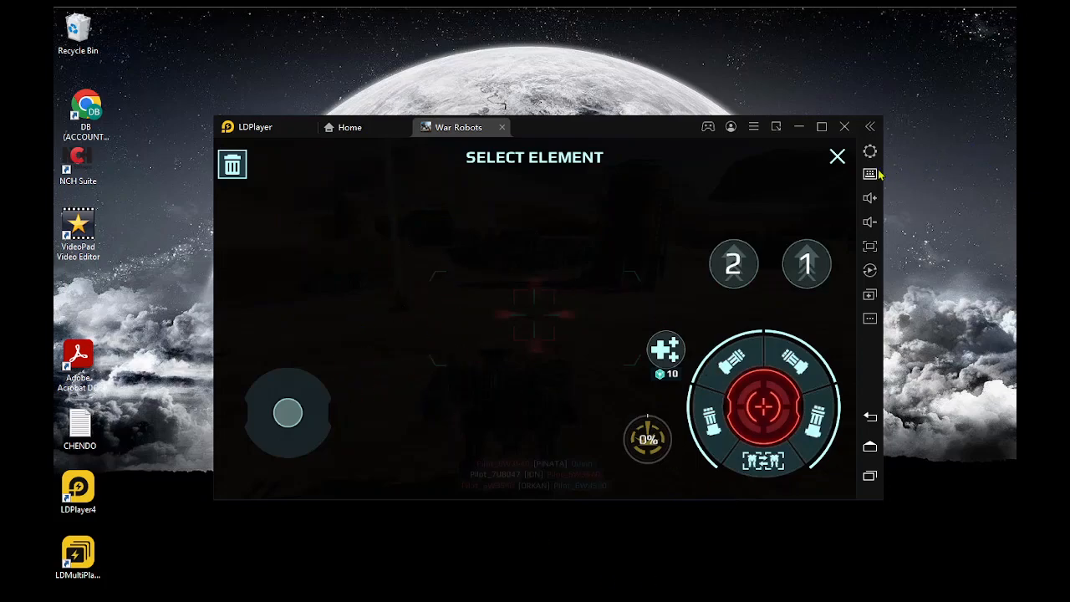
pyautogui.moveTo(869, 174)
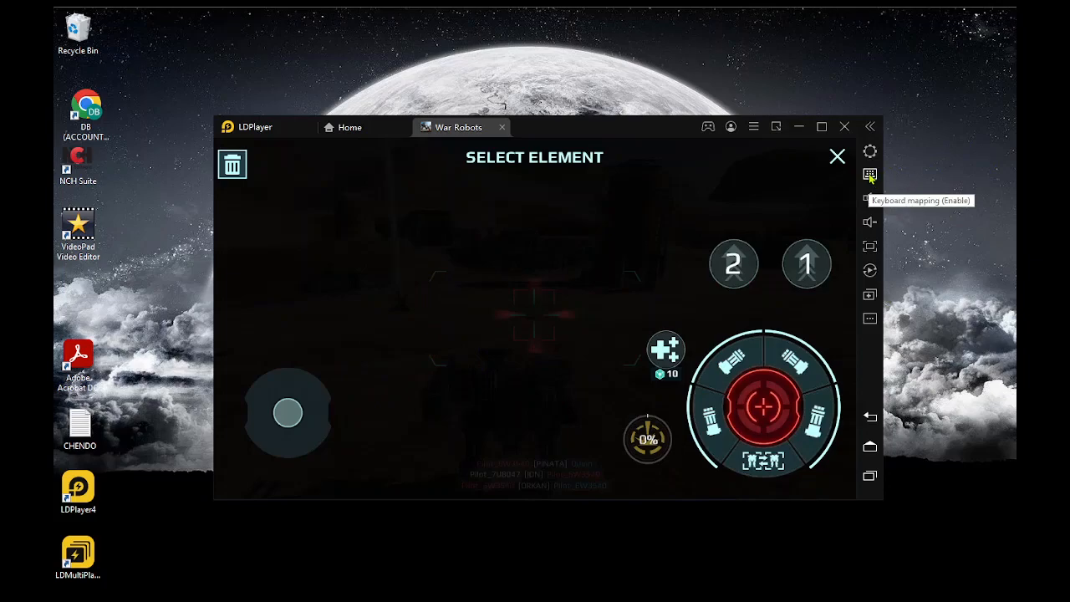
# Step: Add a WASD movement pad in LDPlayer's keymap and fit it over the on-screen joystick
pyautogui.click(870, 174)
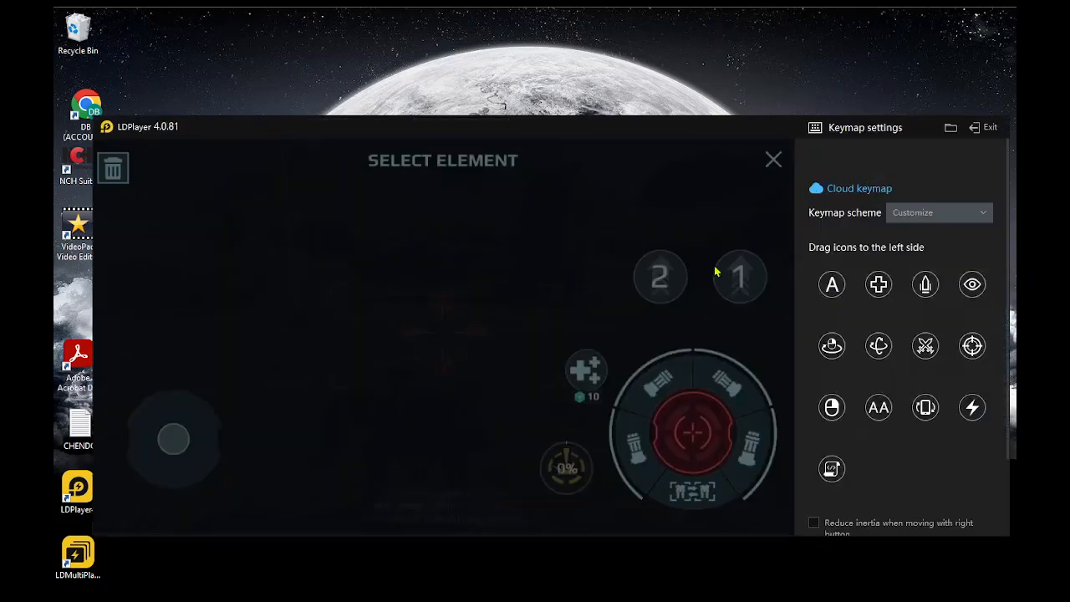
pyautogui.moveTo(861, 288)
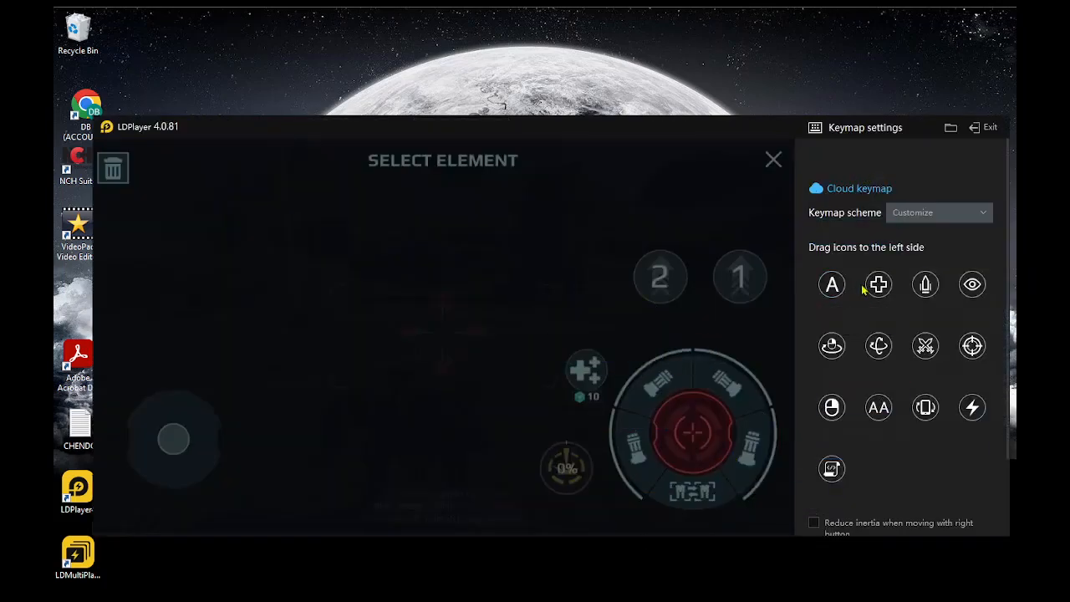
pyautogui.moveTo(878, 293)
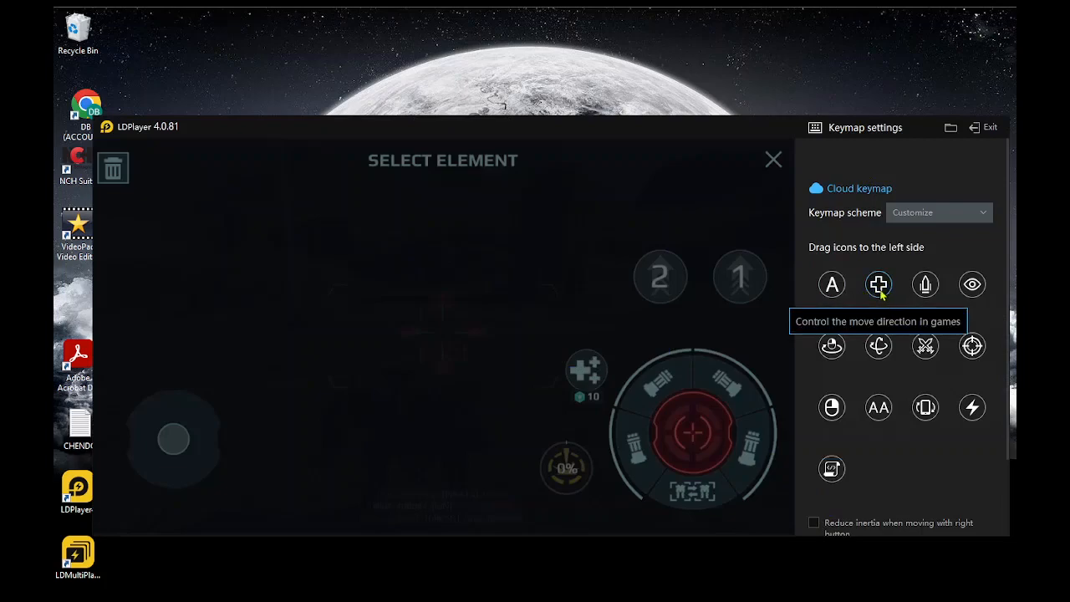
pyautogui.moveTo(879, 284); pyautogui.dragTo(237, 403)
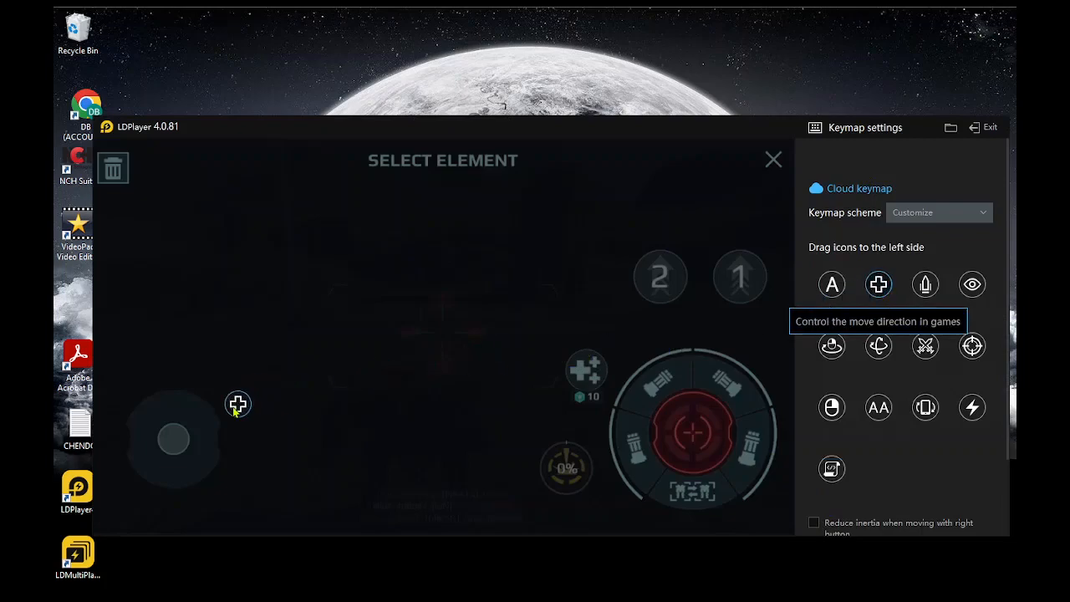
pyautogui.moveTo(880, 284); pyautogui.dragTo(174, 438)
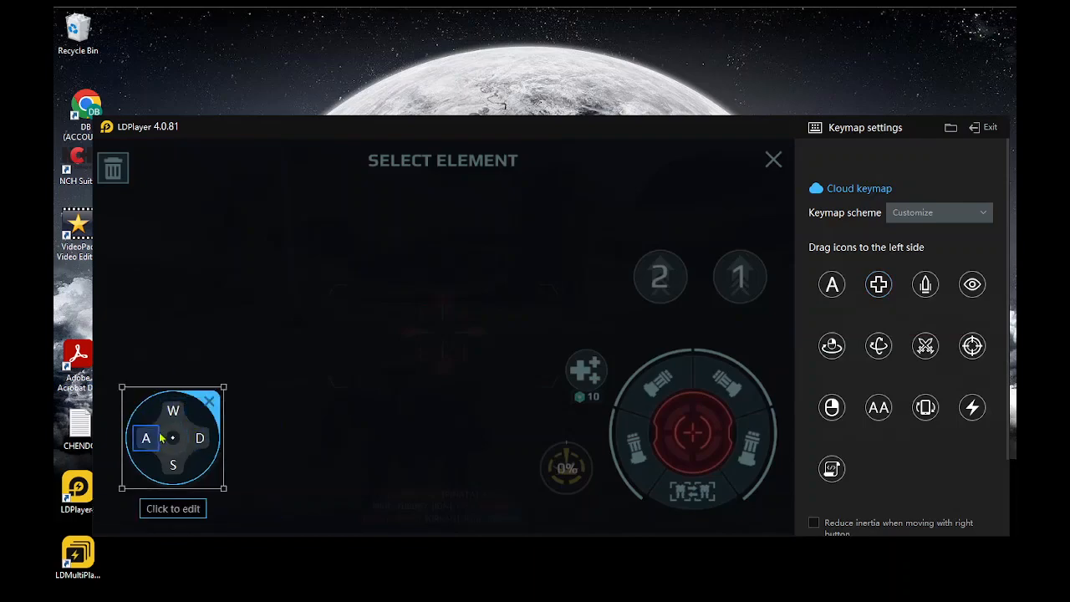
pyautogui.moveTo(926, 284)
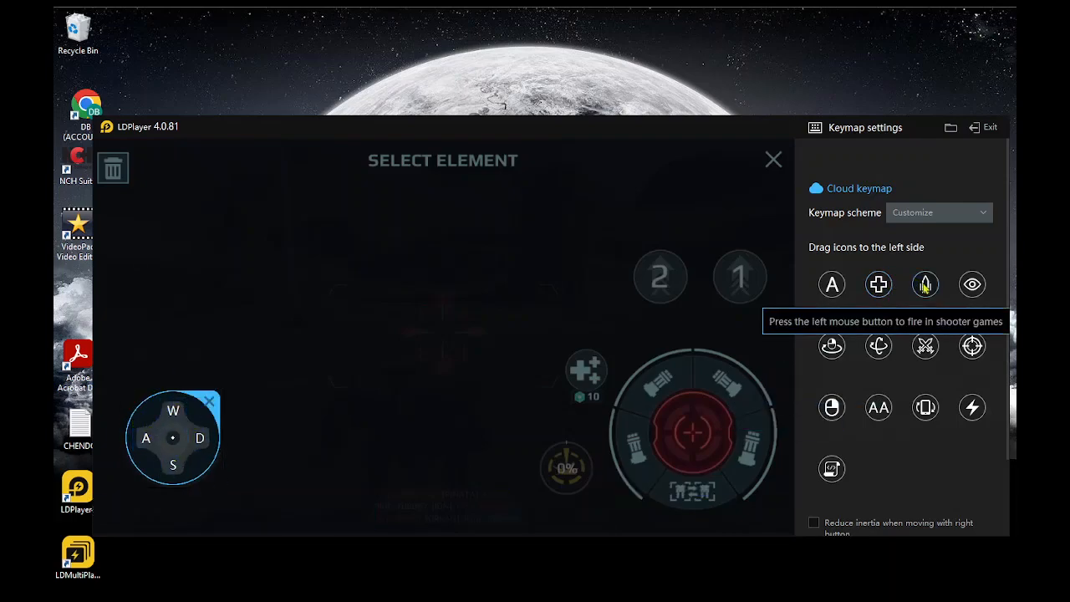
# Step: Place a left-click fire control on the fire button and set up its weapon keys
pyautogui.moveTo(926, 285); pyautogui.dragTo(694, 432)
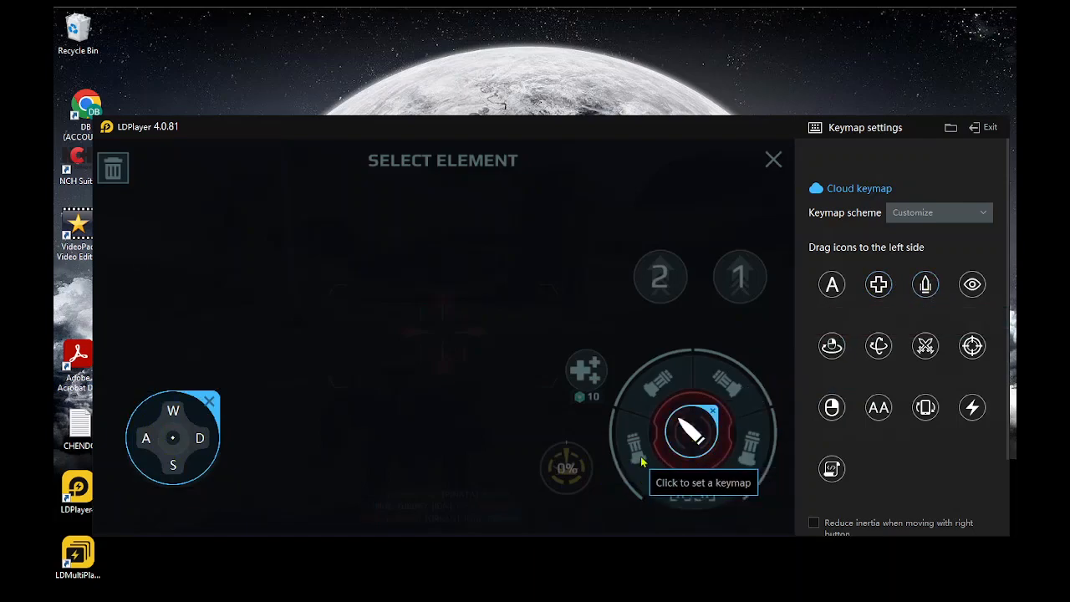
pyautogui.click(635, 458)
pyautogui.write('1')
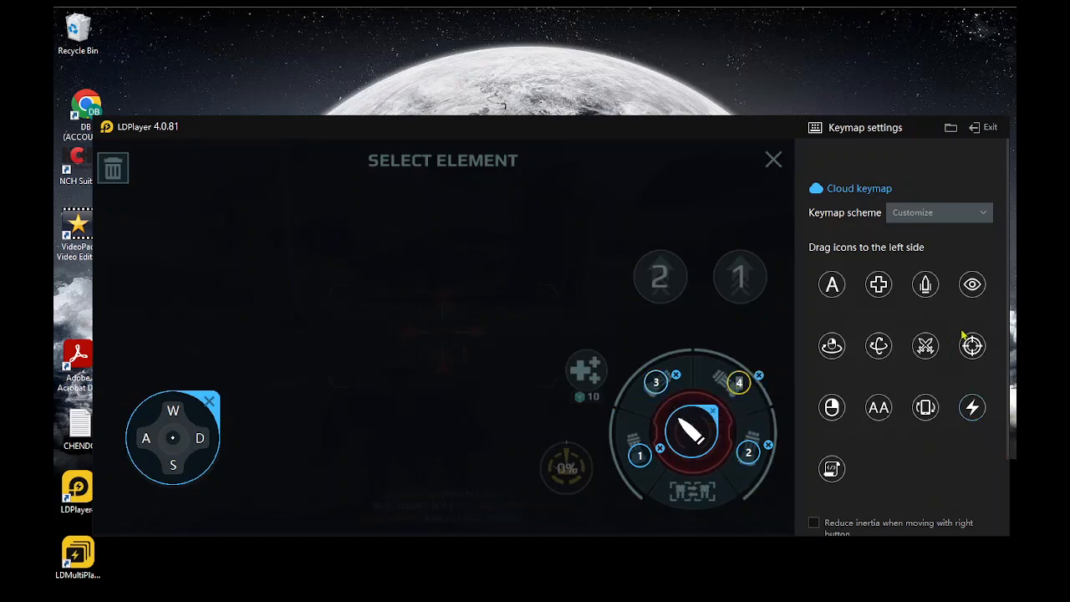
pyautogui.moveTo(973, 344)
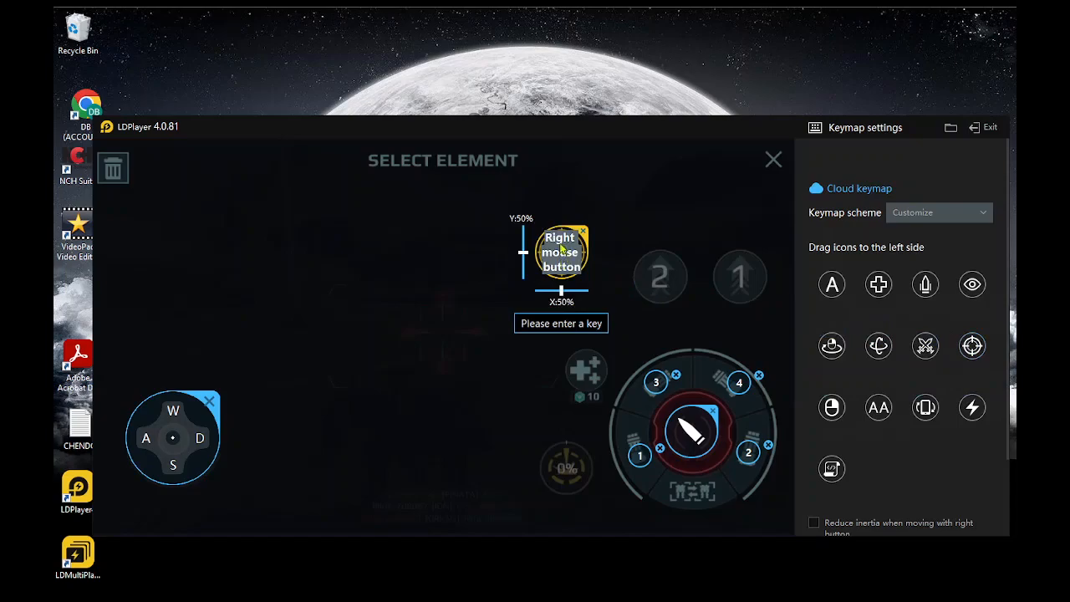
# Step: Bind Ctrl to mouse-look and select the ability buttons to assign their keys
pyautogui.press('ctrl')
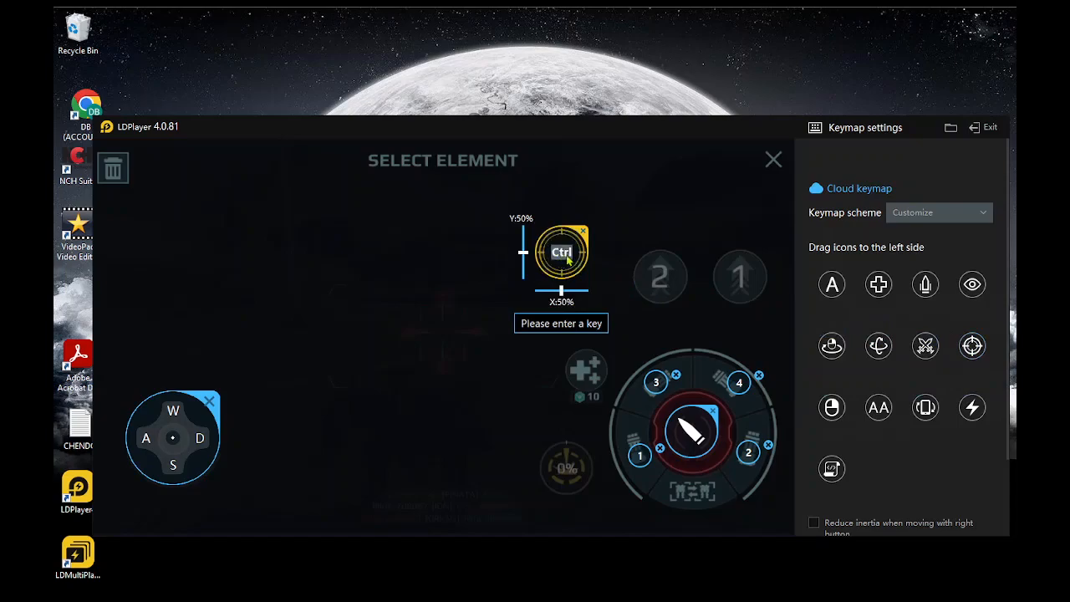
pyautogui.moveTo(600, 259)
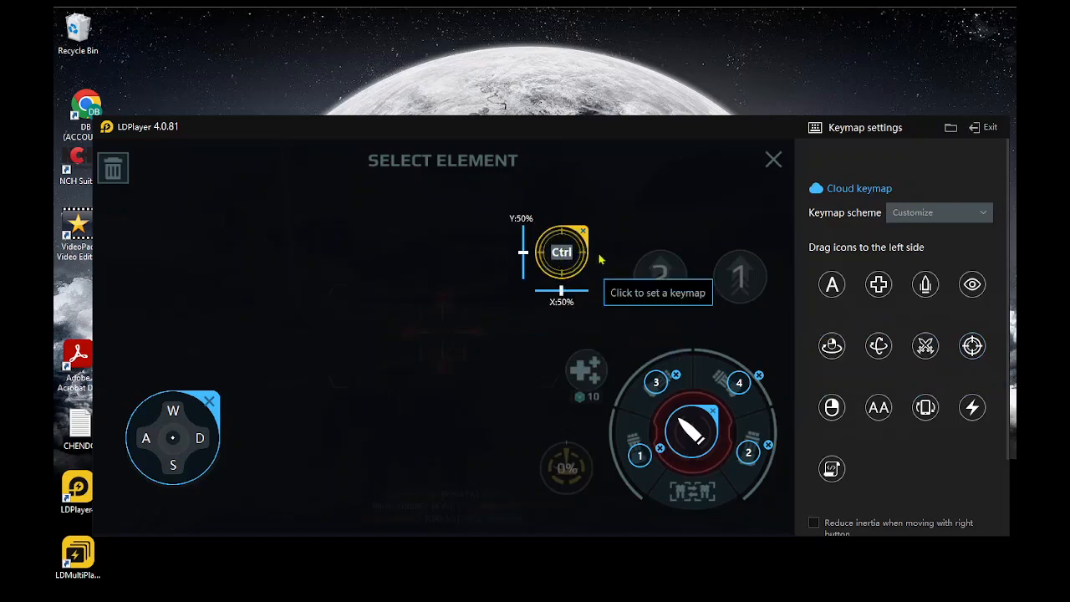
pyautogui.click(560, 251)
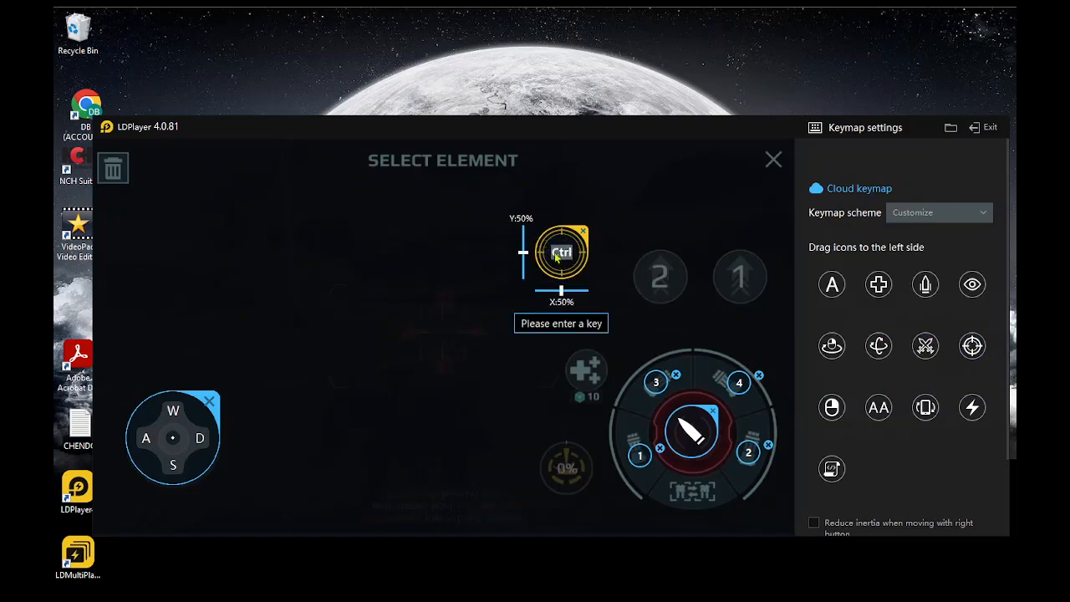
pyautogui.click(739, 278)
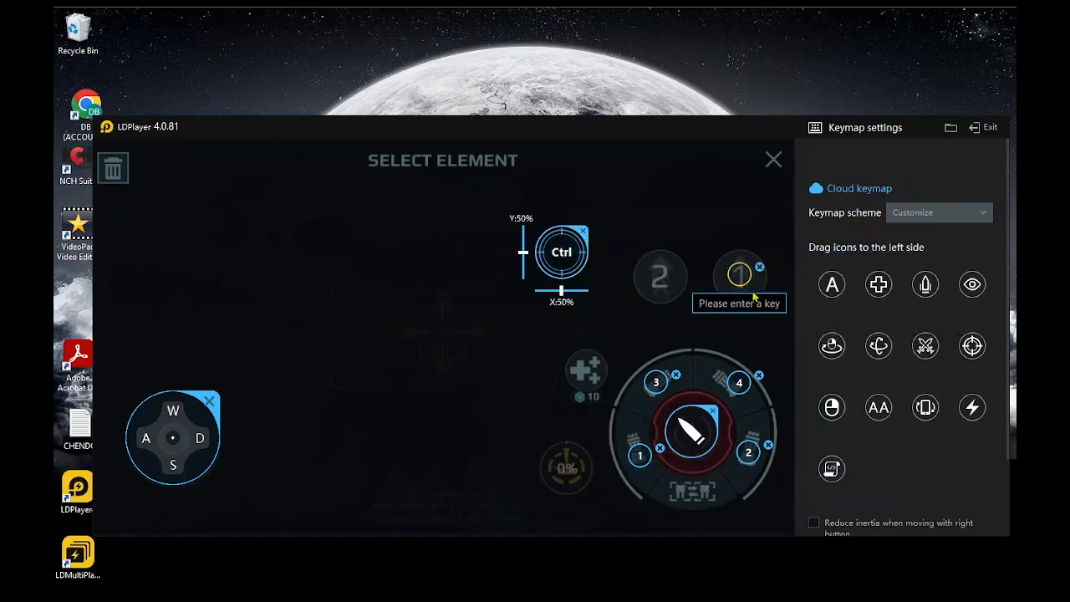
pyautogui.moveTo(723, 304)
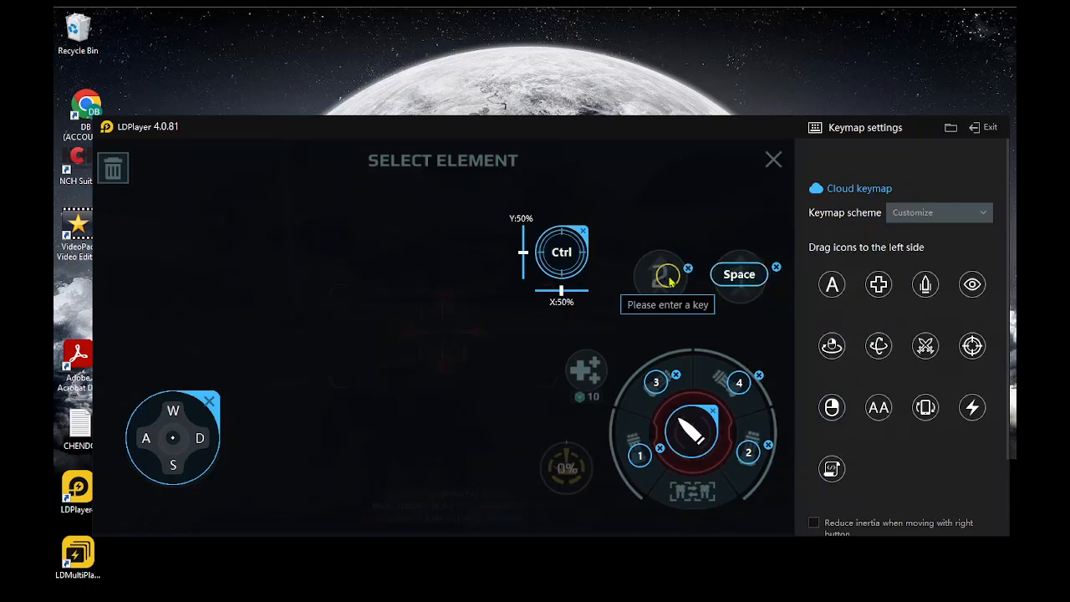
pyautogui.moveTo(665, 331)
pyautogui.write('E')
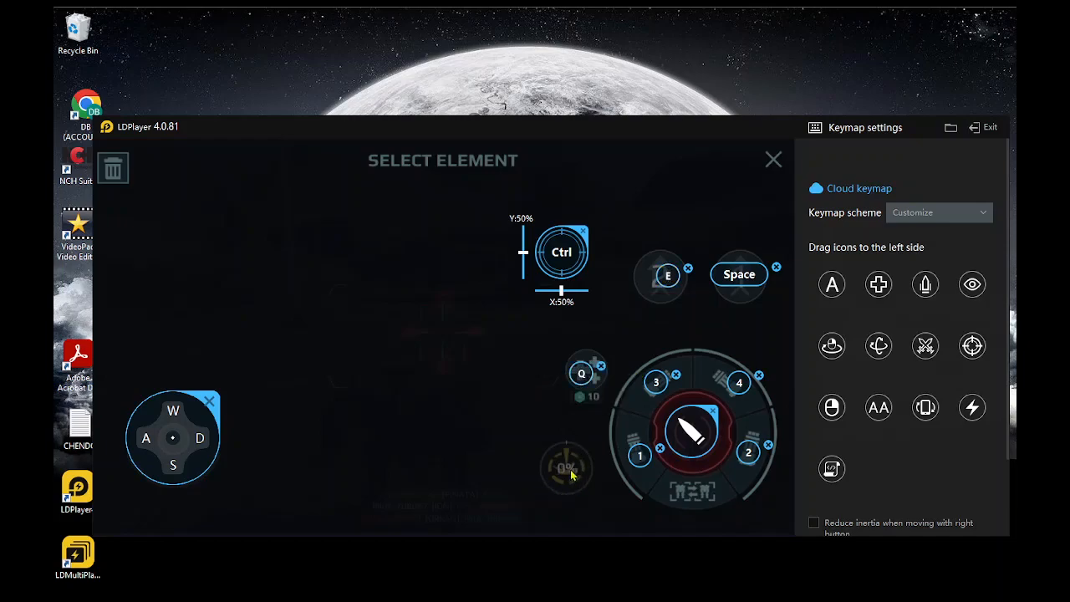
pyautogui.click(567, 467)
pyautogui.write('F')
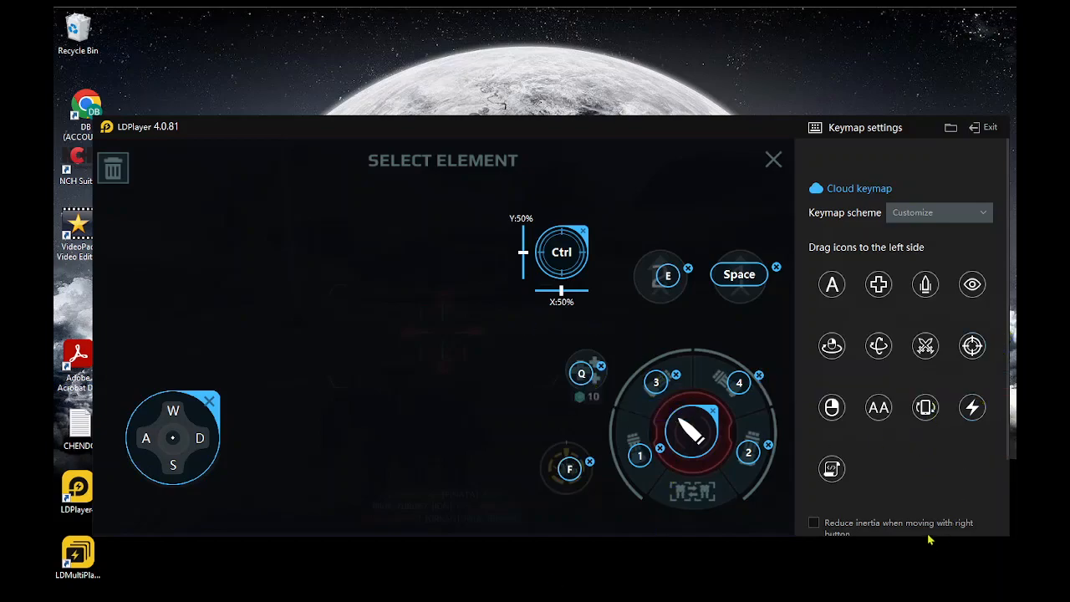
pyautogui.moveTo(995, 391)
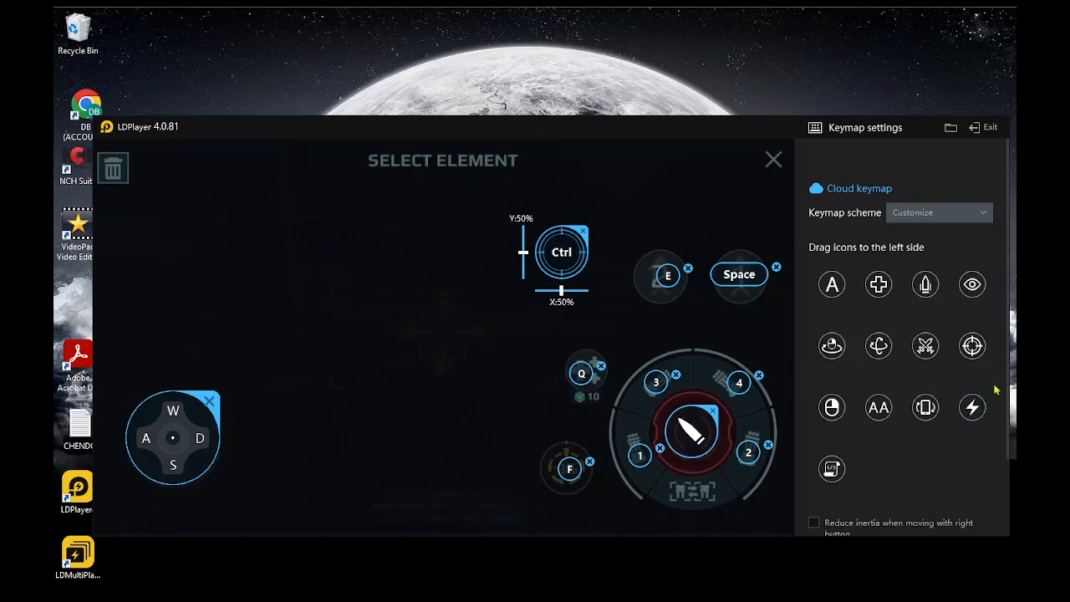
pyautogui.scroll(-3)
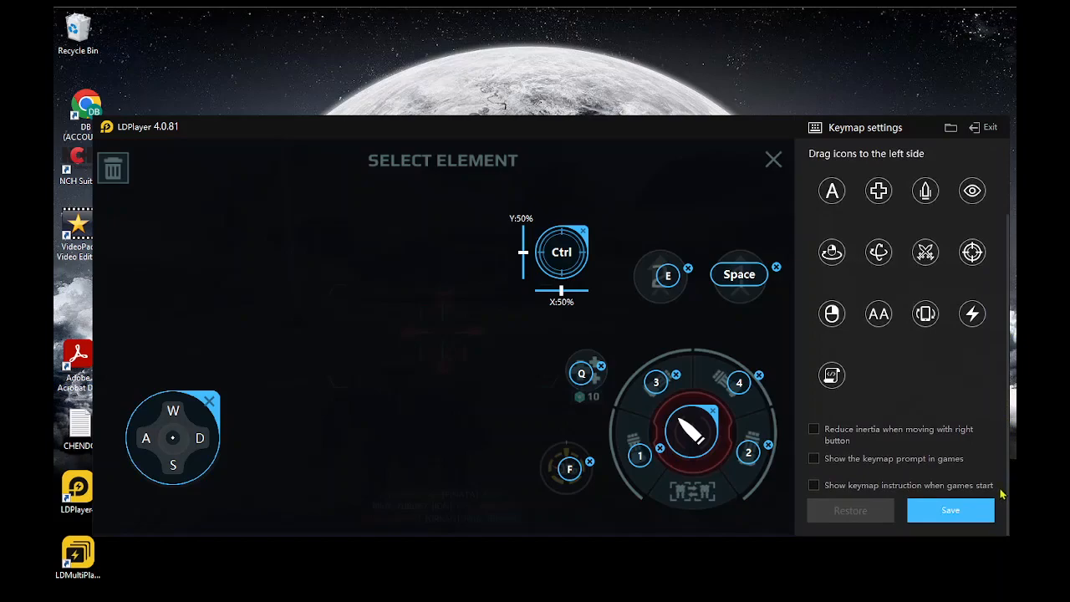
pyautogui.moveTo(1000, 493)
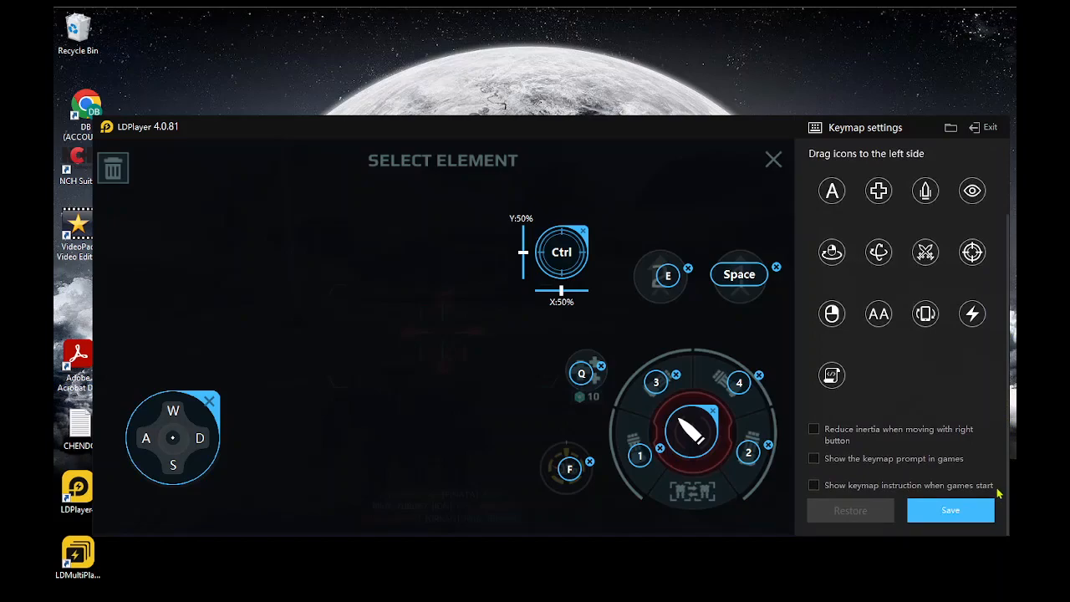
pyautogui.moveTo(990, 488)
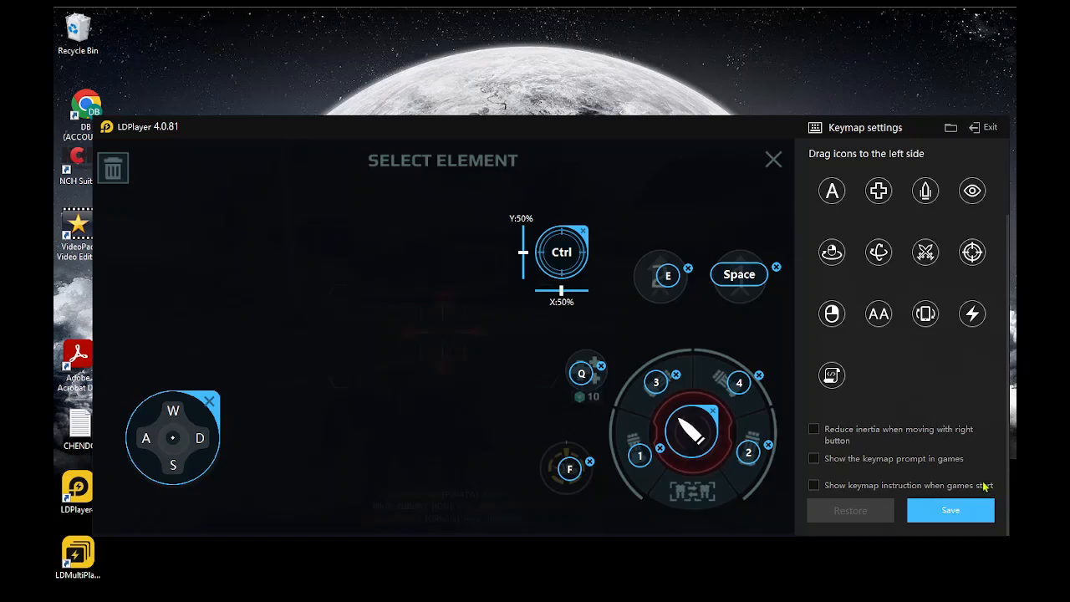
pyautogui.moveTo(940, 354)
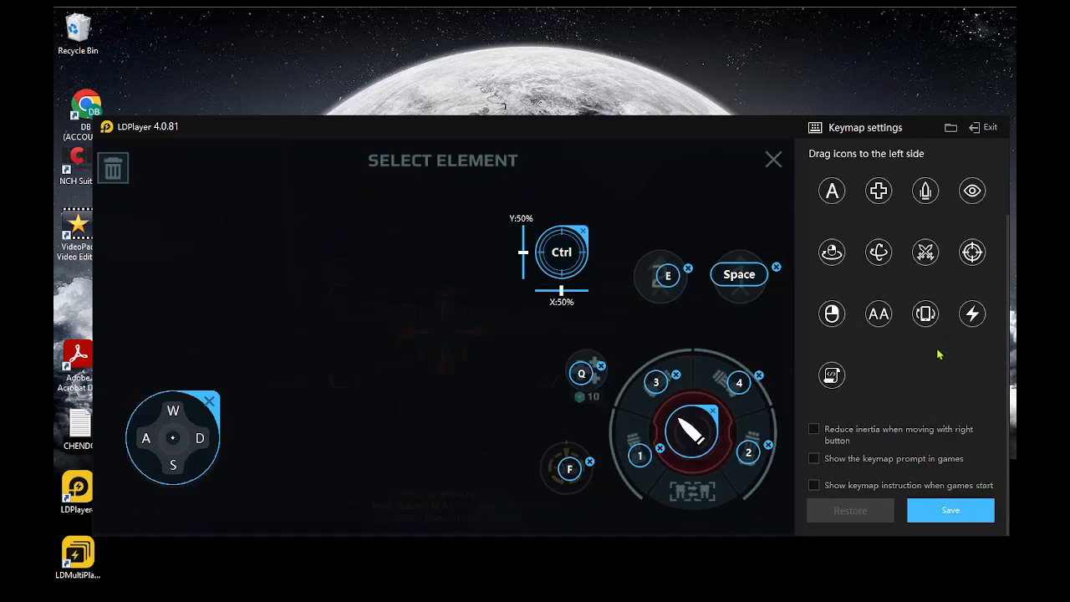
pyautogui.moveTo(936, 361)
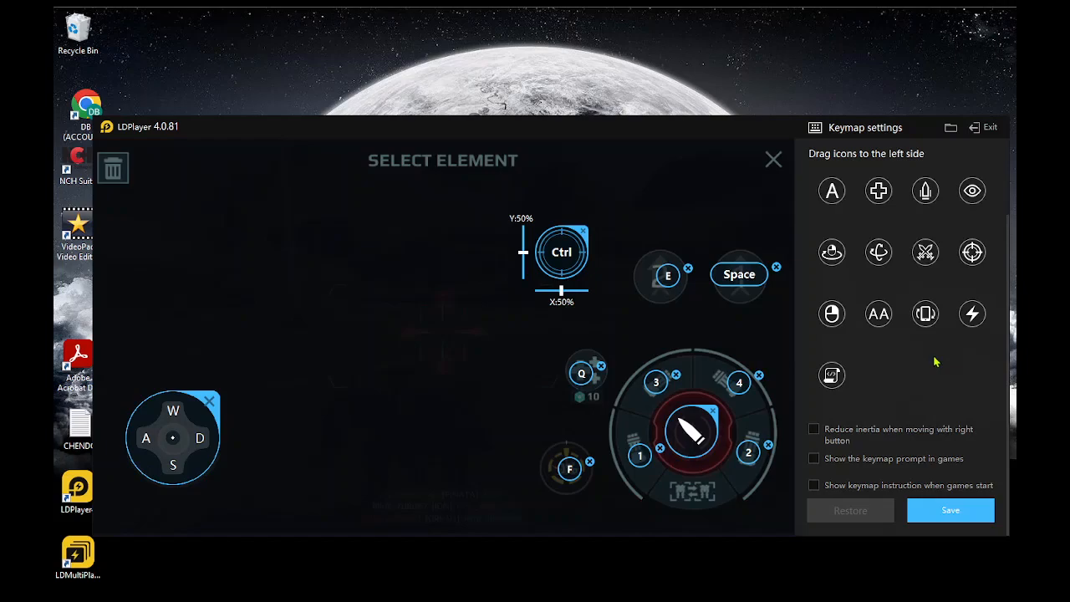
pyautogui.moveTo(922, 376)
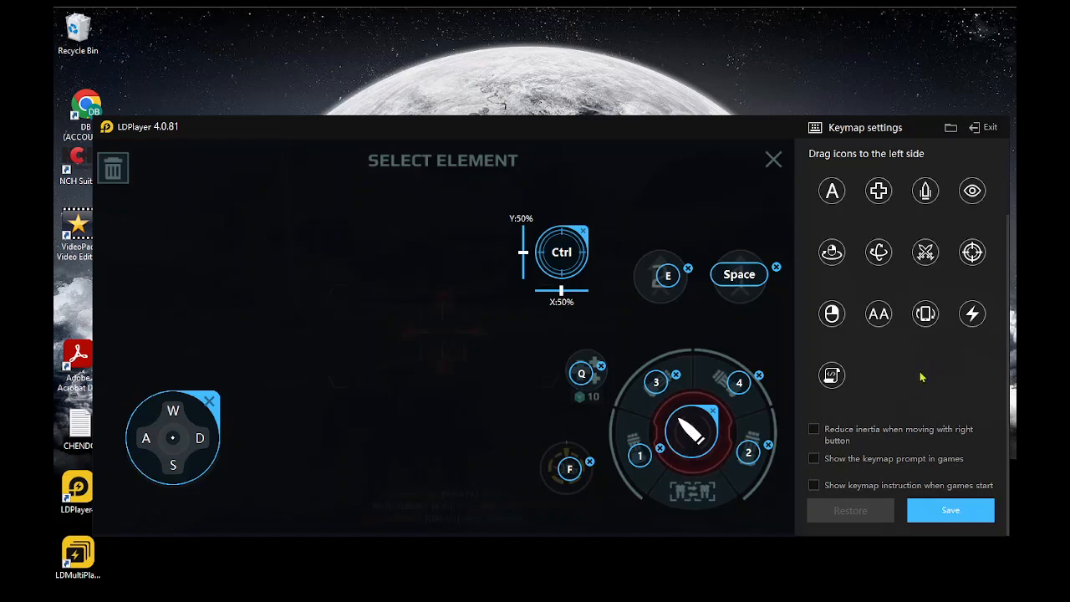
pyautogui.moveTo(923, 386)
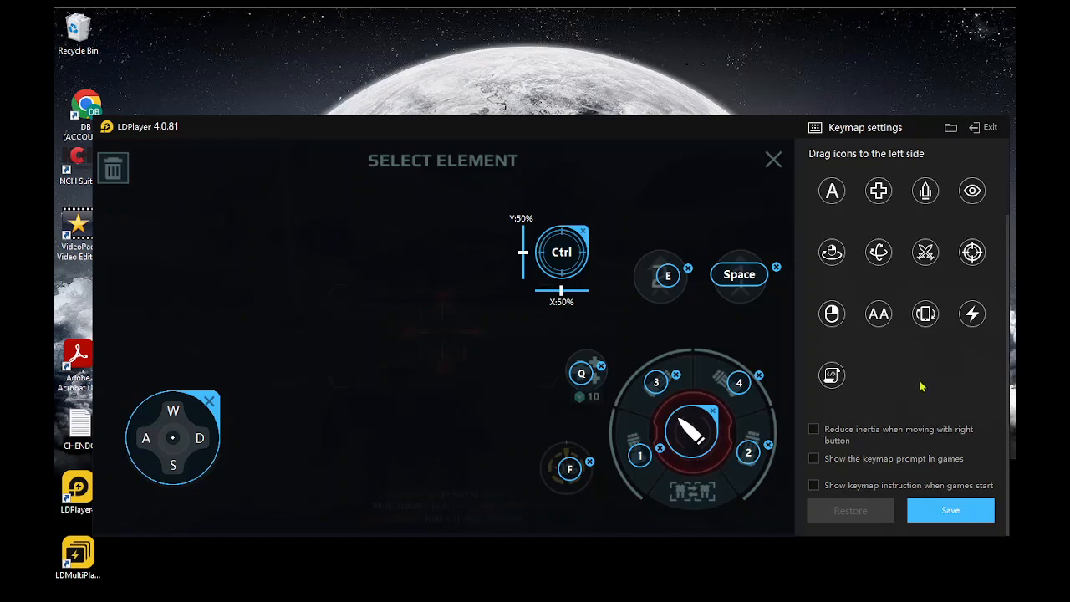
pyautogui.moveTo(926, 415)
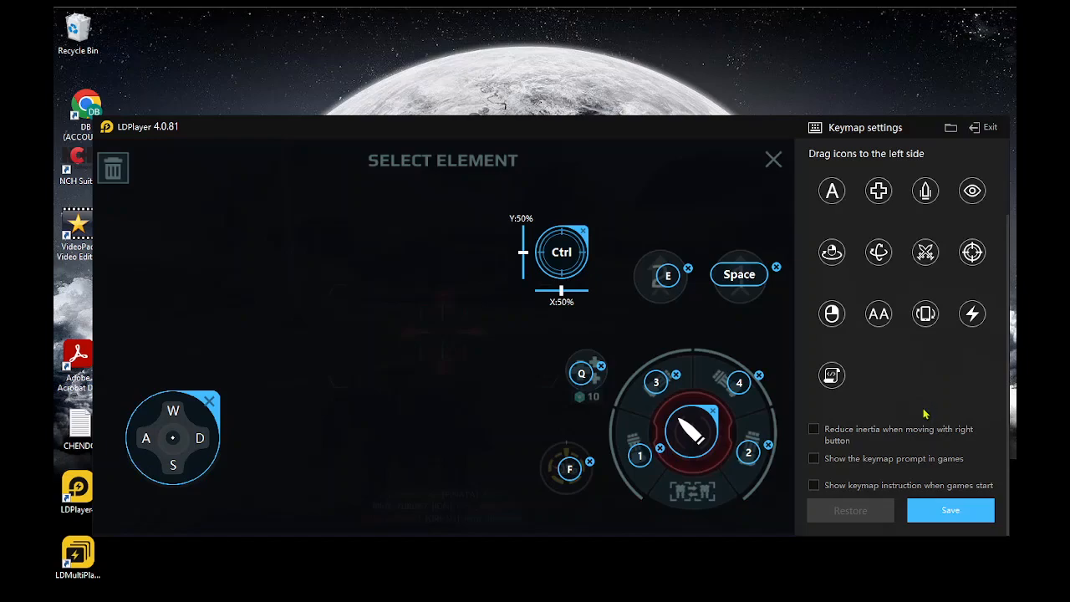
pyautogui.moveTo(923, 359)
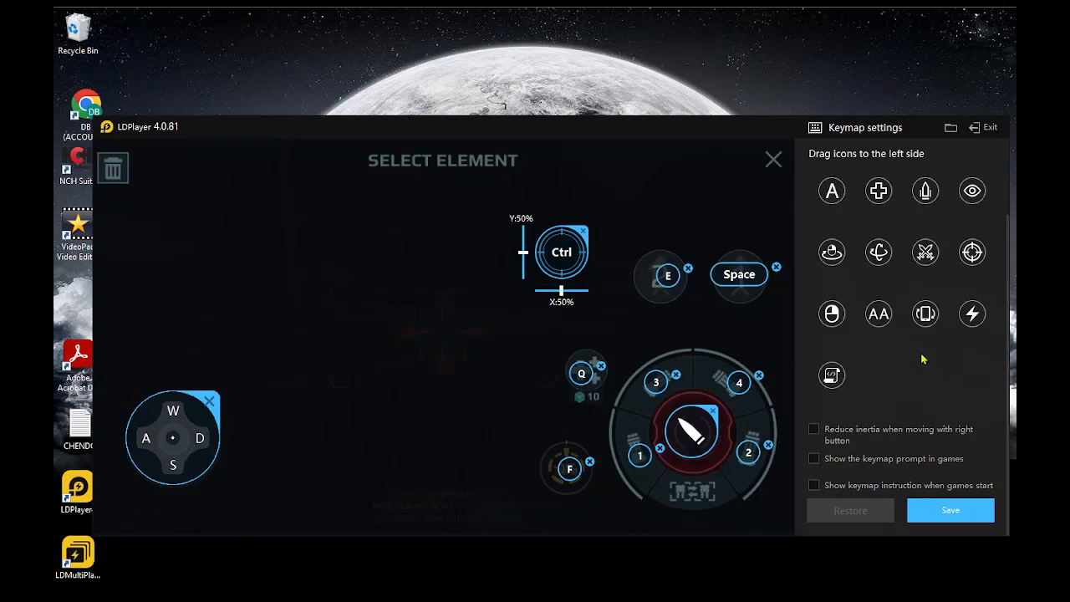
pyautogui.moveTo(897, 461)
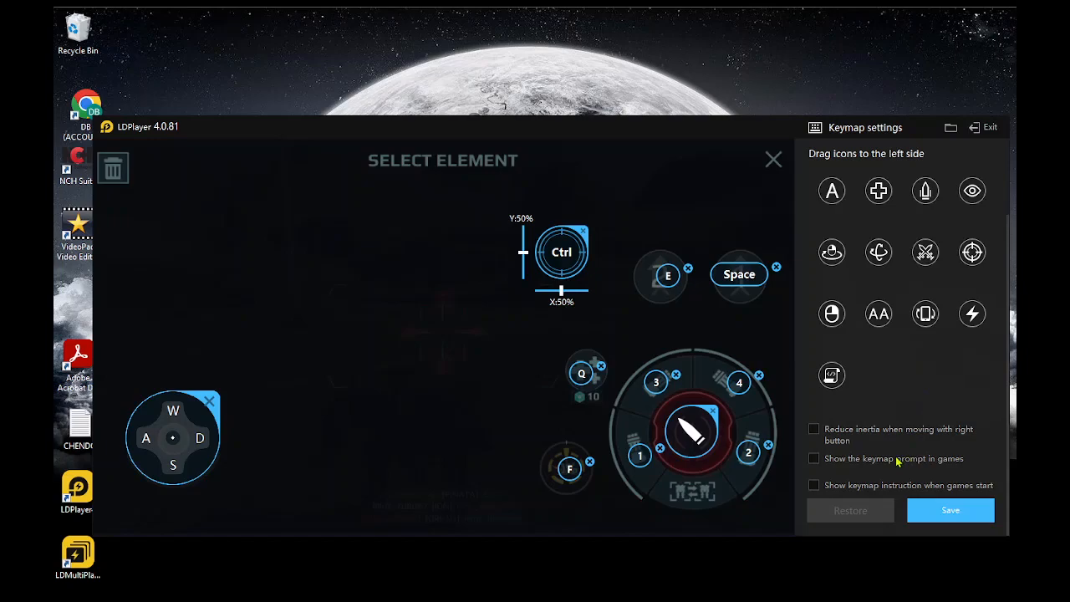
pyautogui.moveTo(886, 460)
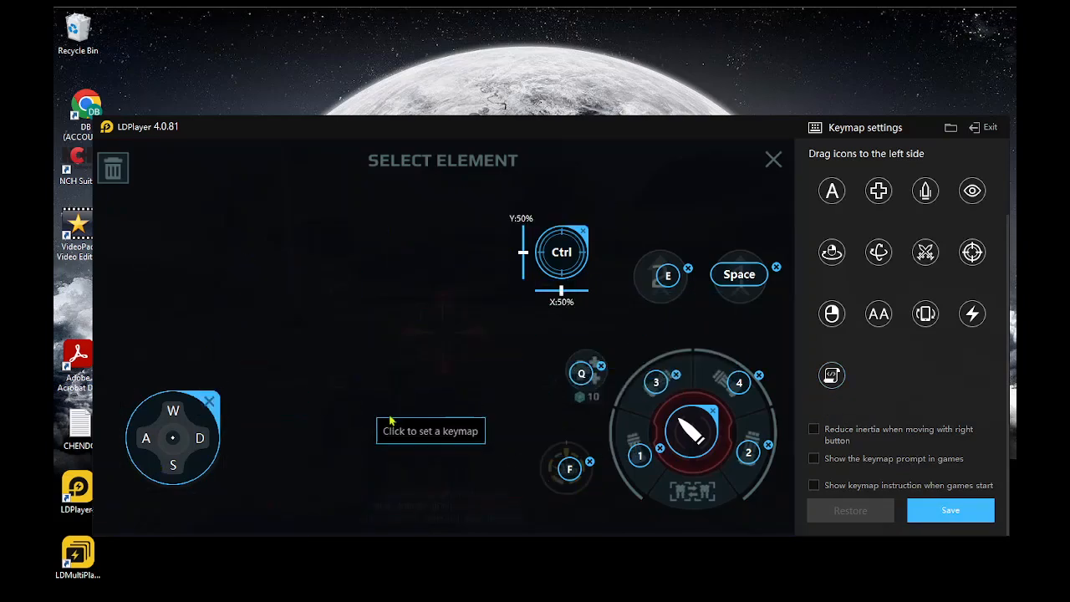
pyautogui.moveTo(582, 268)
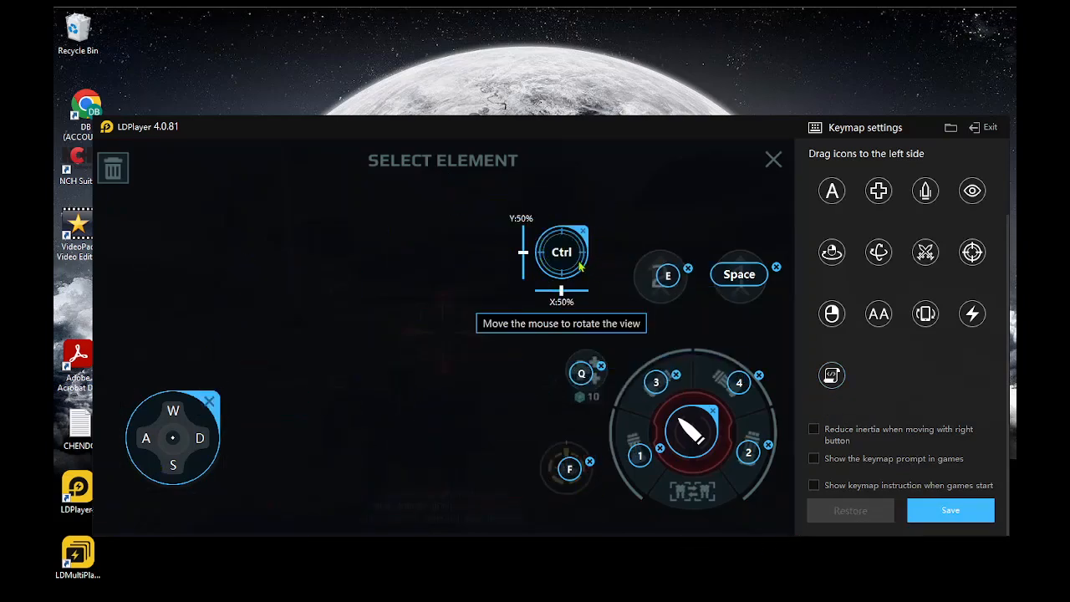
pyautogui.moveTo(531, 224)
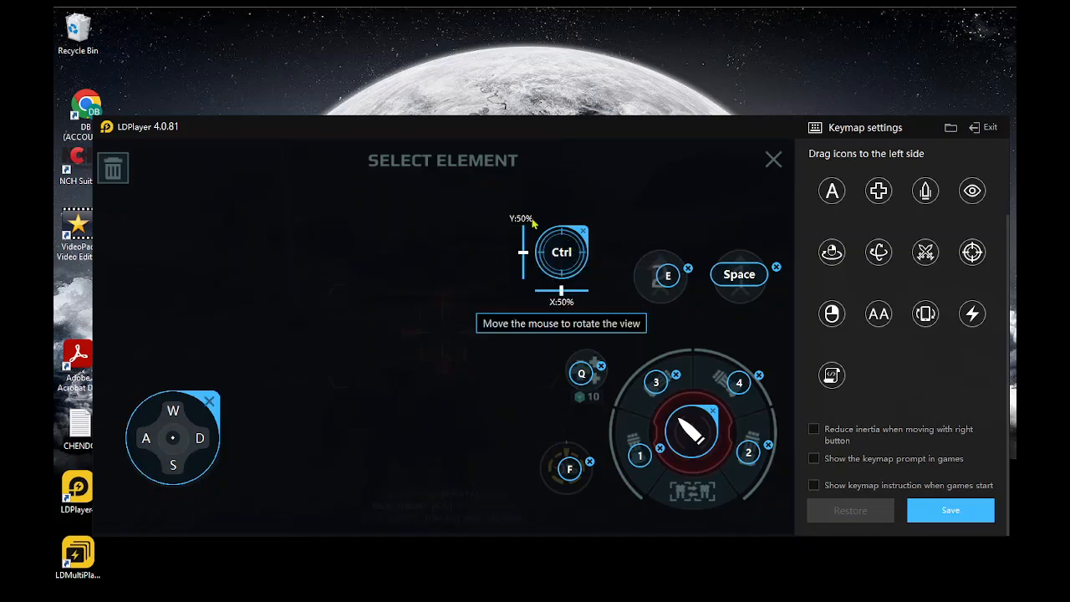
pyautogui.moveTo(949, 510)
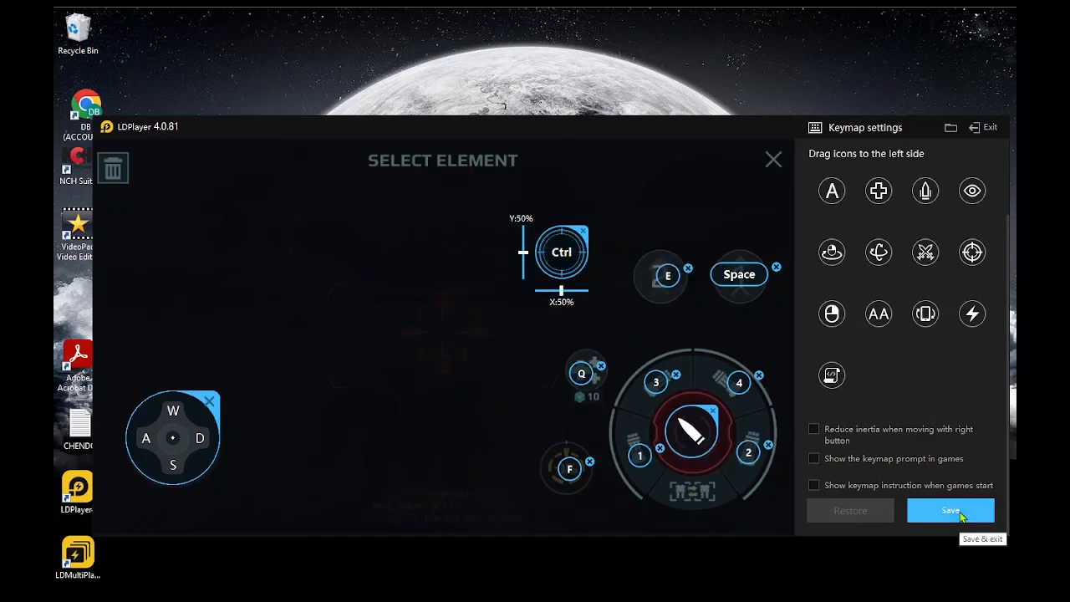
# Step: Save the keymap and start a battle from the hangar
pyautogui.click(950, 510)
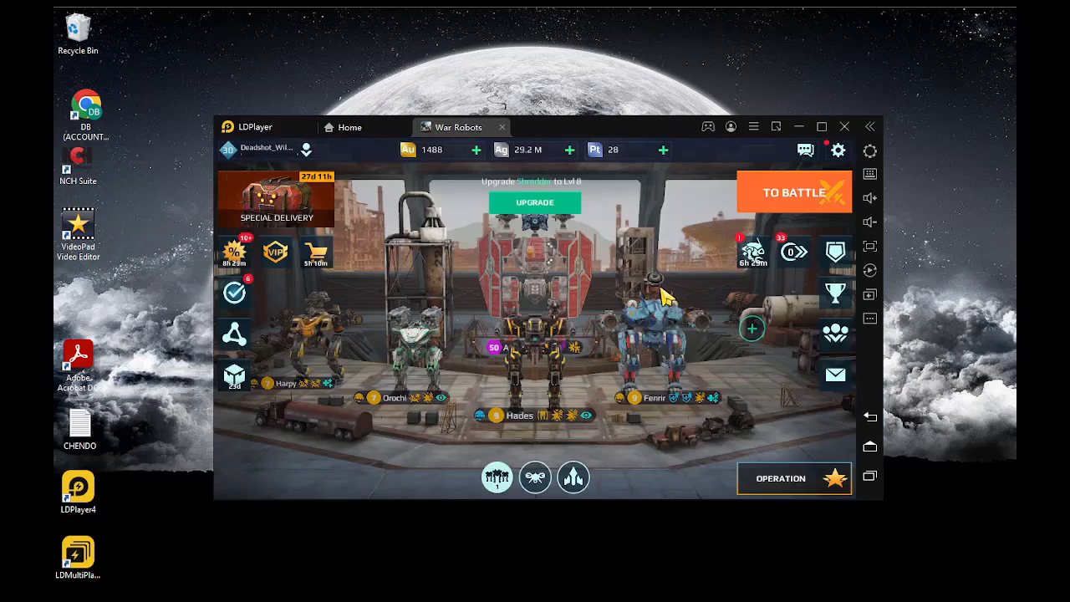
pyautogui.click(792, 191)
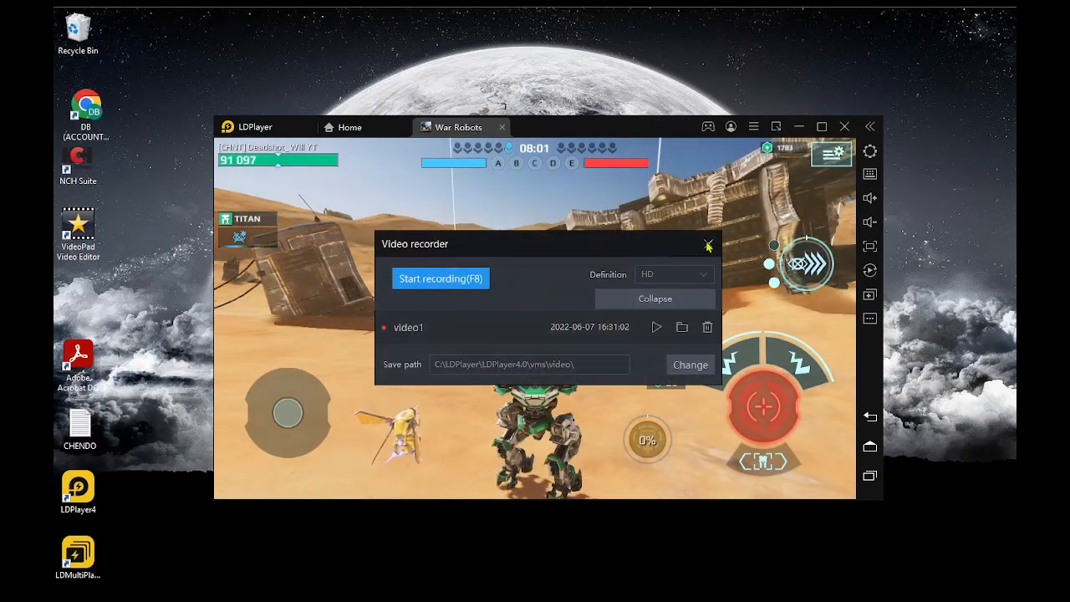
pyautogui.click(709, 244)
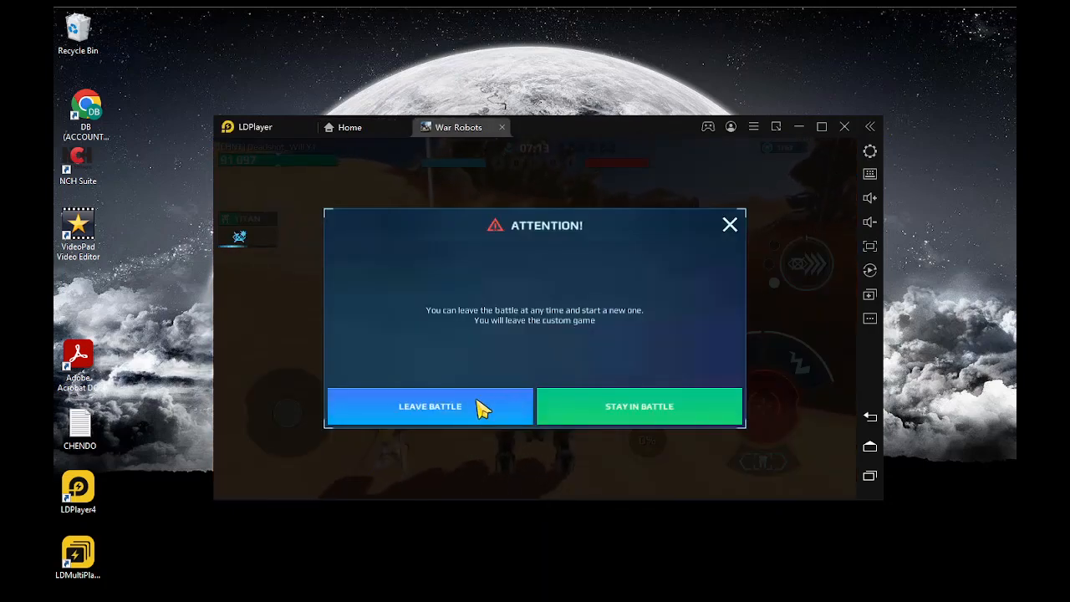
pyautogui.moveTo(525, 438)
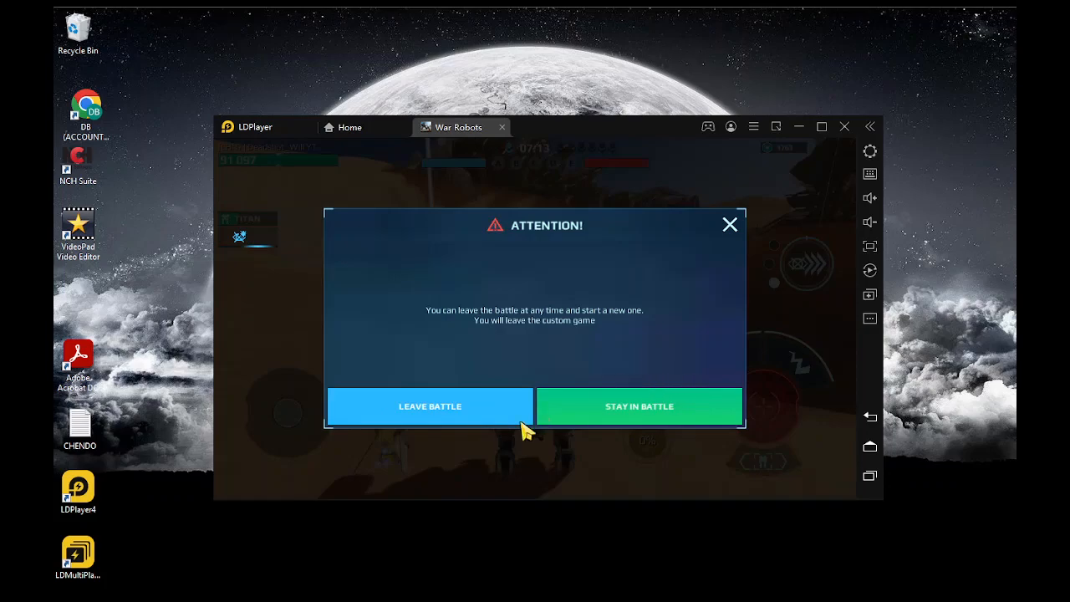
# Step: Confirm Leave Battle in the Attention dialog to exit the custom battle
pyautogui.click(430, 406)
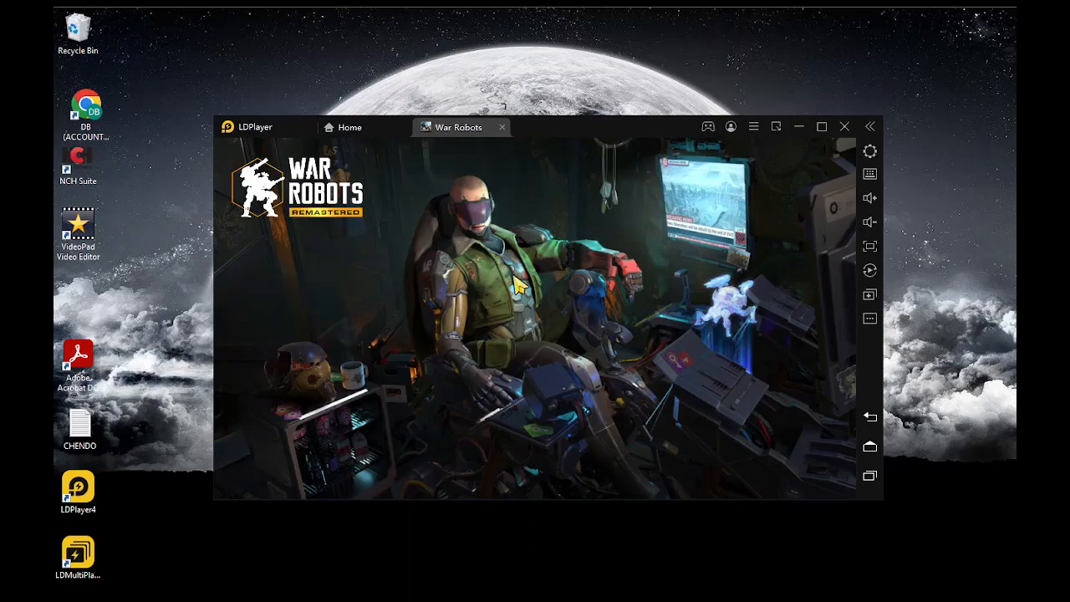
pyautogui.moveTo(535, 287)
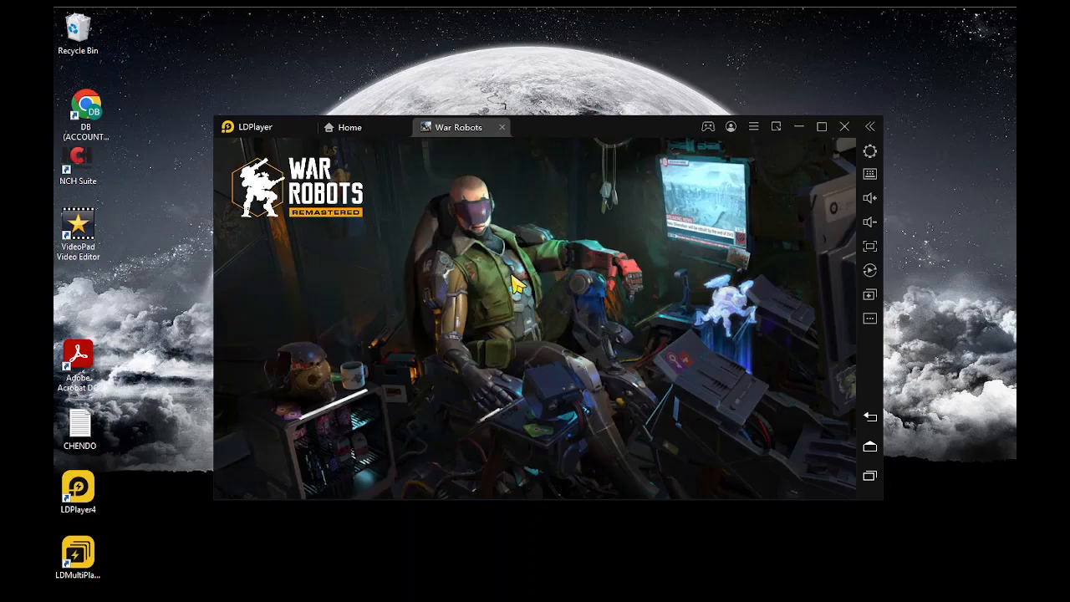
pyautogui.moveTo(582, 351)
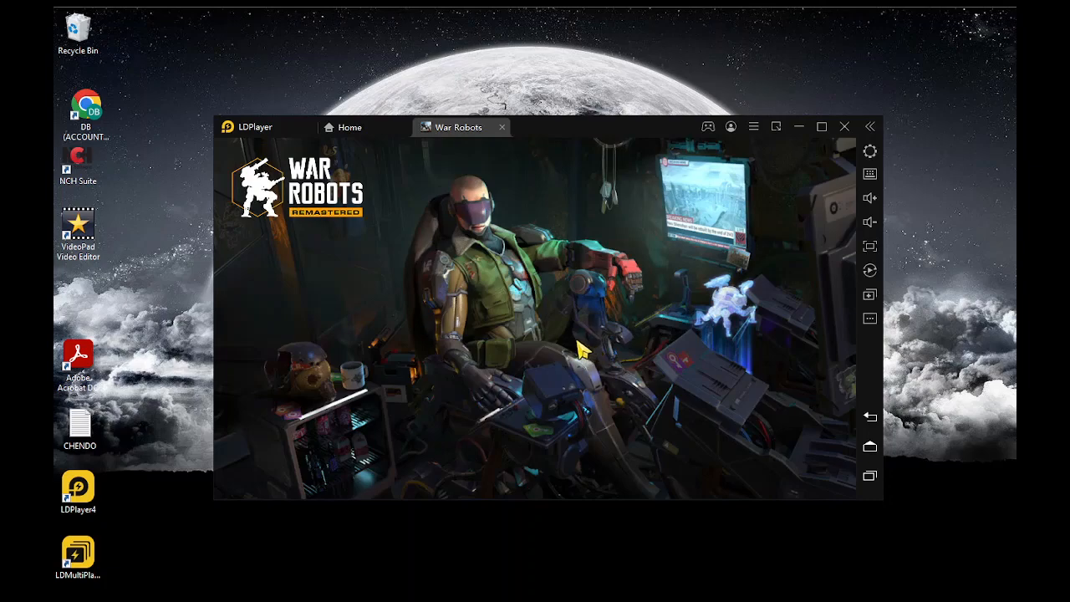